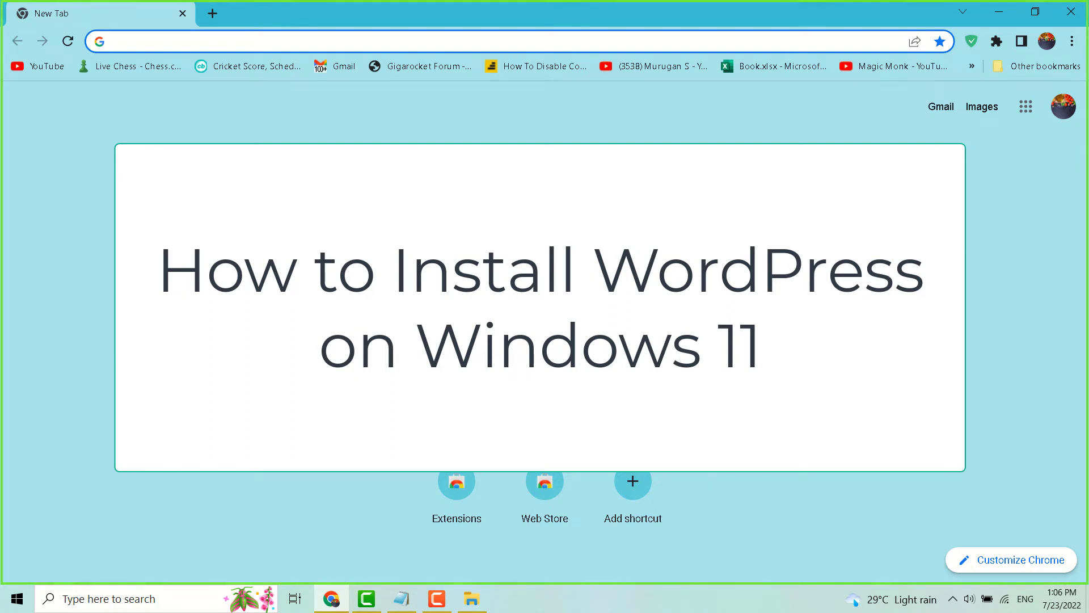
Step: Search 'wordpress' from the address bar and follow the Download | WordPress.org result
{"action": "left_click", "coordinate": [278, 41]}
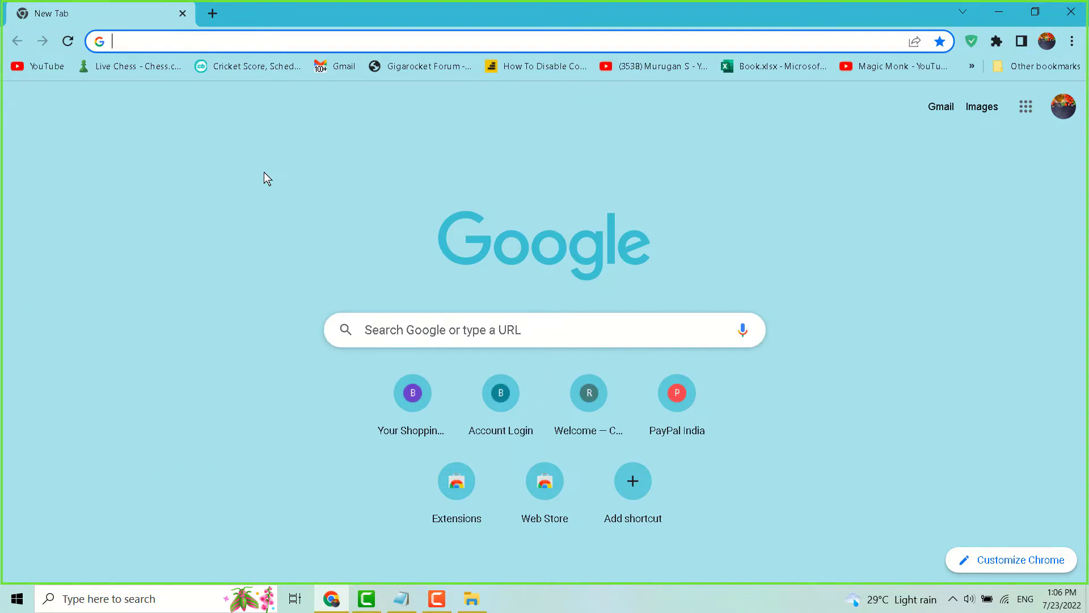
{"action": "type", "text": "word"}
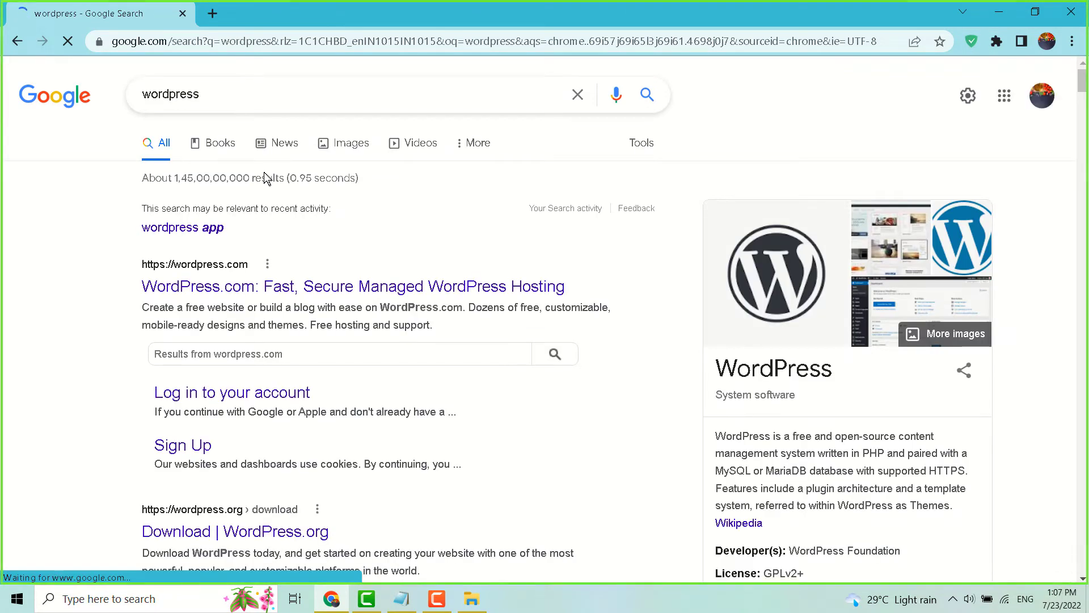
{"action": "scroll", "scroll_direction": "down", "scroll_amount": 3}
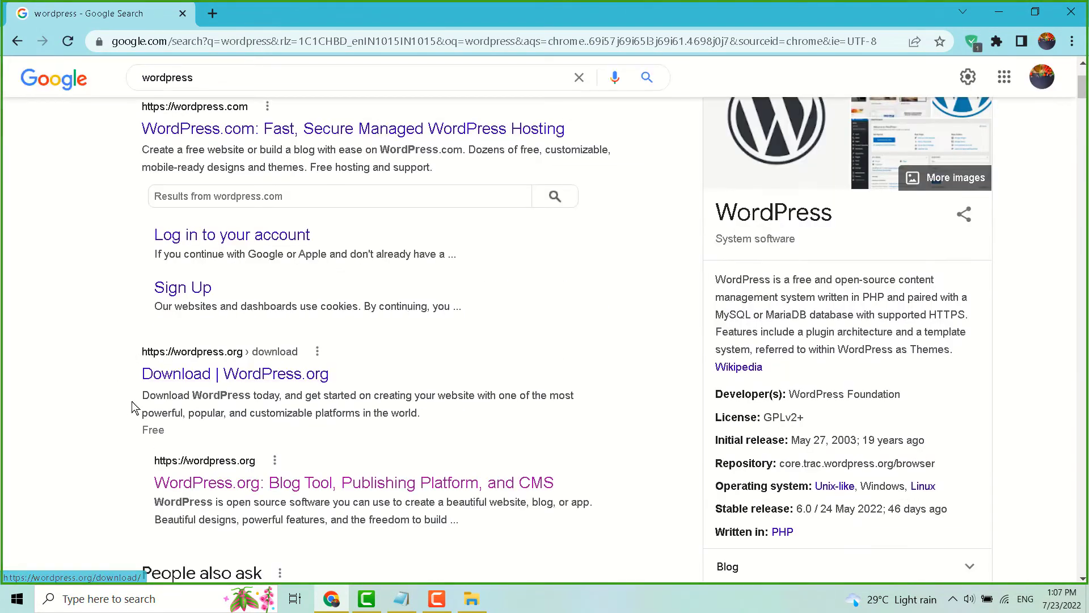
{"action": "mouse_move", "coordinate": [235, 373]}
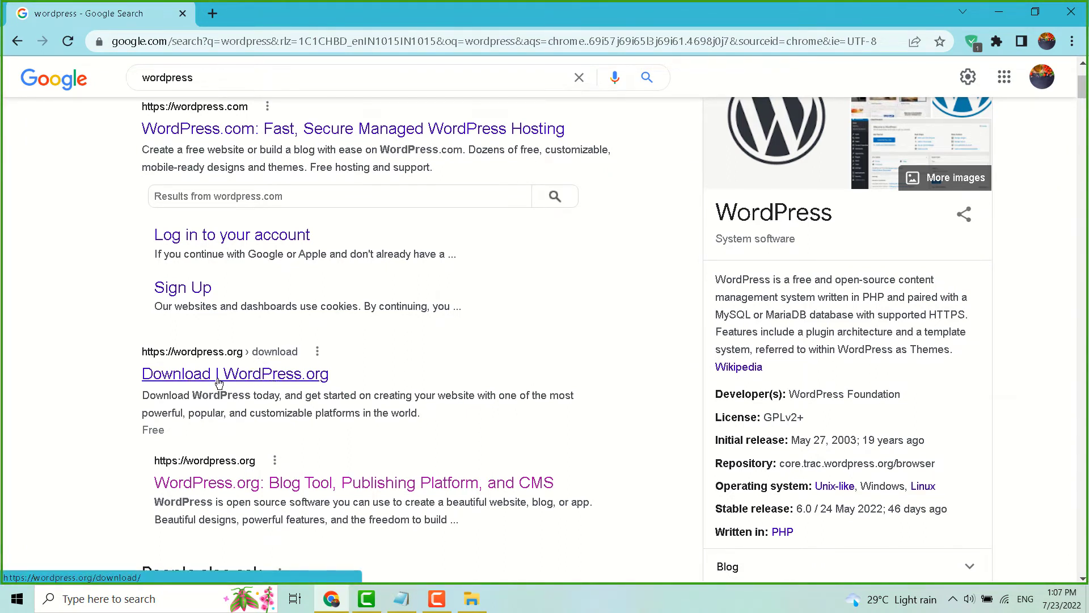
{"action": "left_click", "coordinate": [235, 373]}
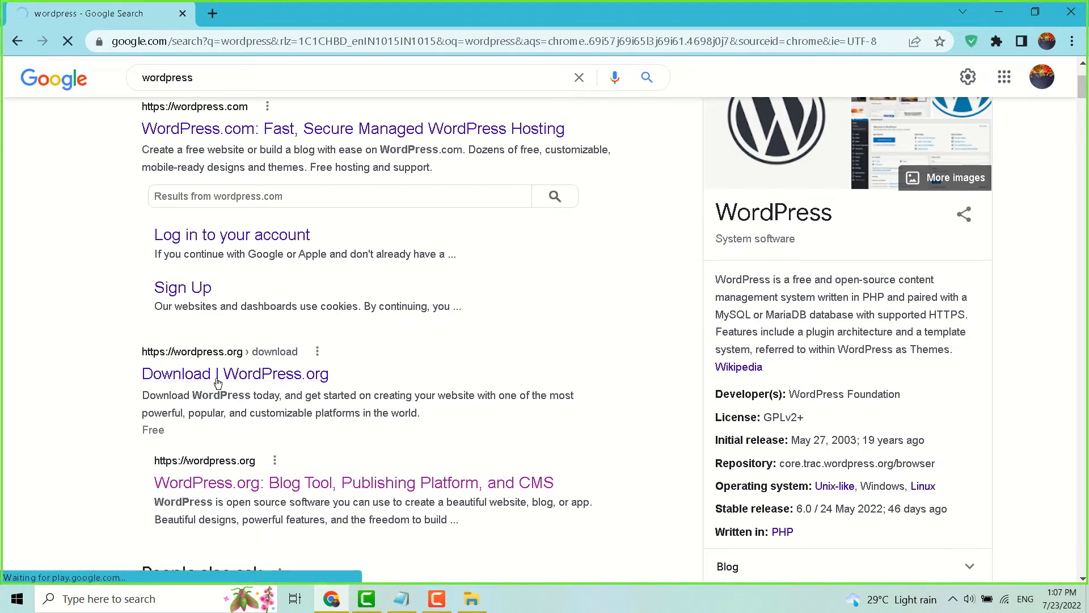
Step: Jump to 'download and install' and save wordpress-6.0.1.zip into Downloads
{"action": "left_click", "coordinate": [235, 373]}
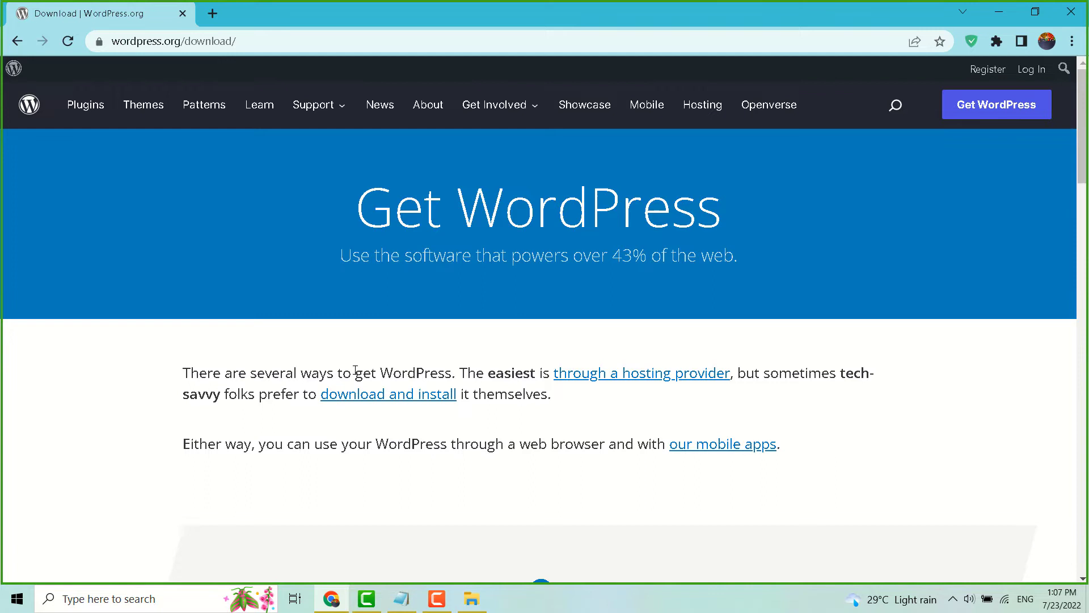
{"action": "mouse_move", "coordinate": [583, 399]}
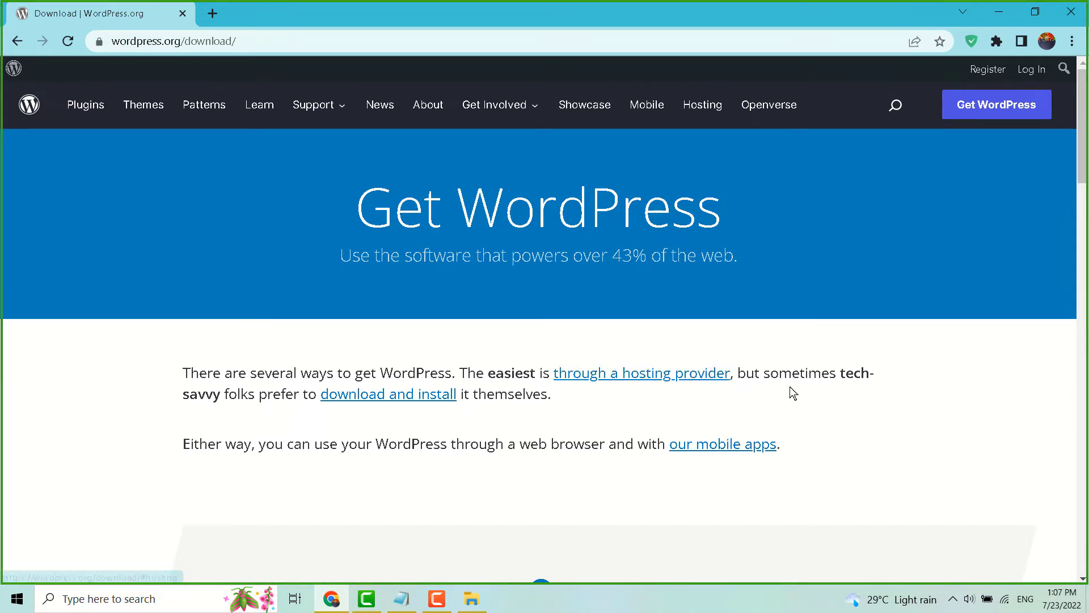
{"action": "scroll", "scroll_direction": "down", "scroll_amount": 3}
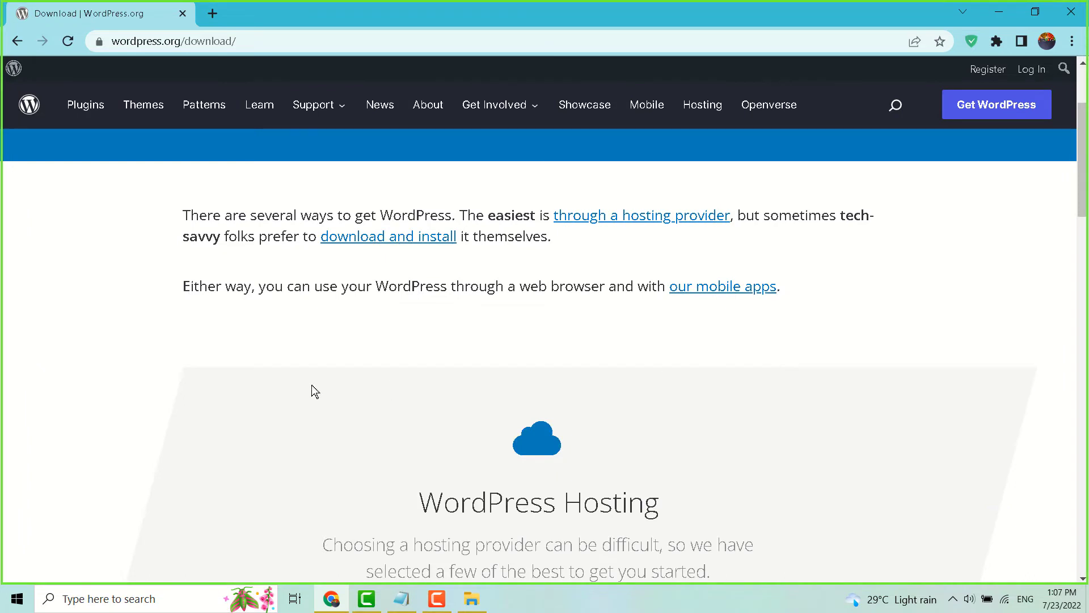
{"action": "mouse_move", "coordinate": [278, 262]}
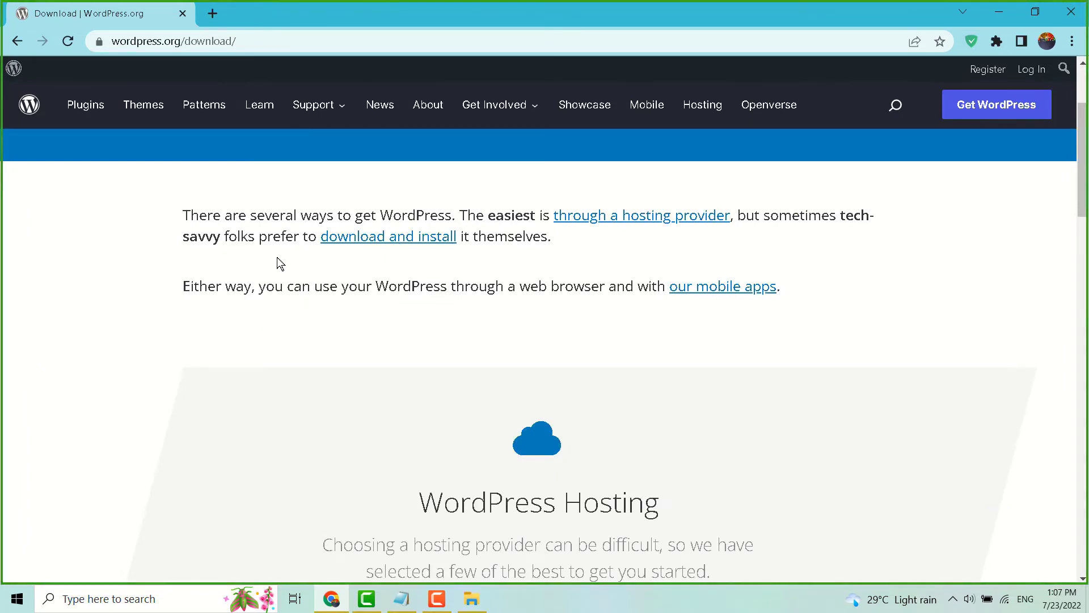
{"action": "mouse_move", "coordinate": [476, 236]}
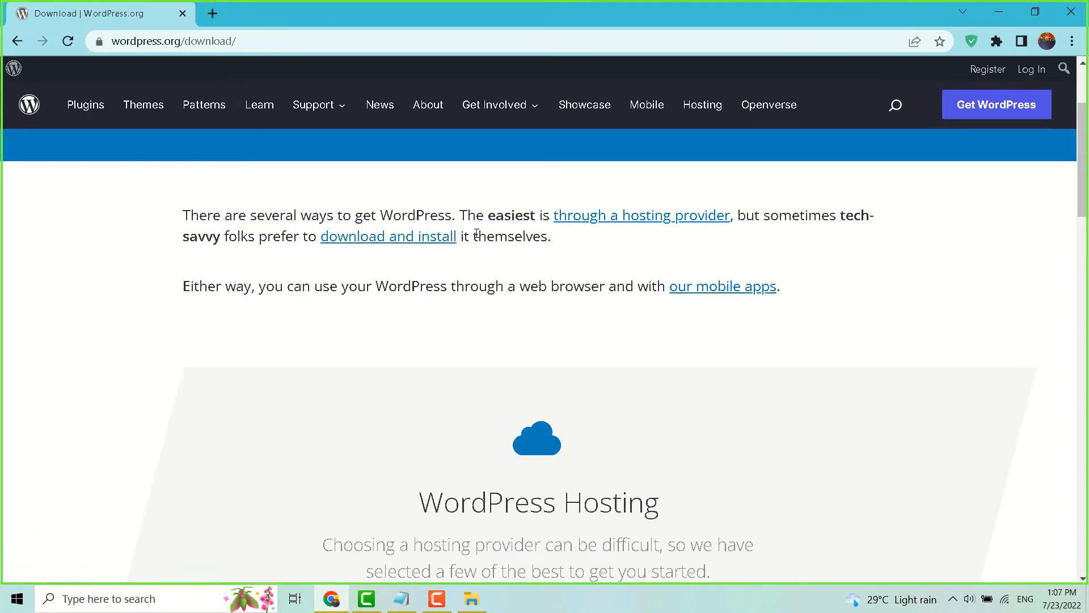
{"action": "left_click", "coordinate": [387, 236]}
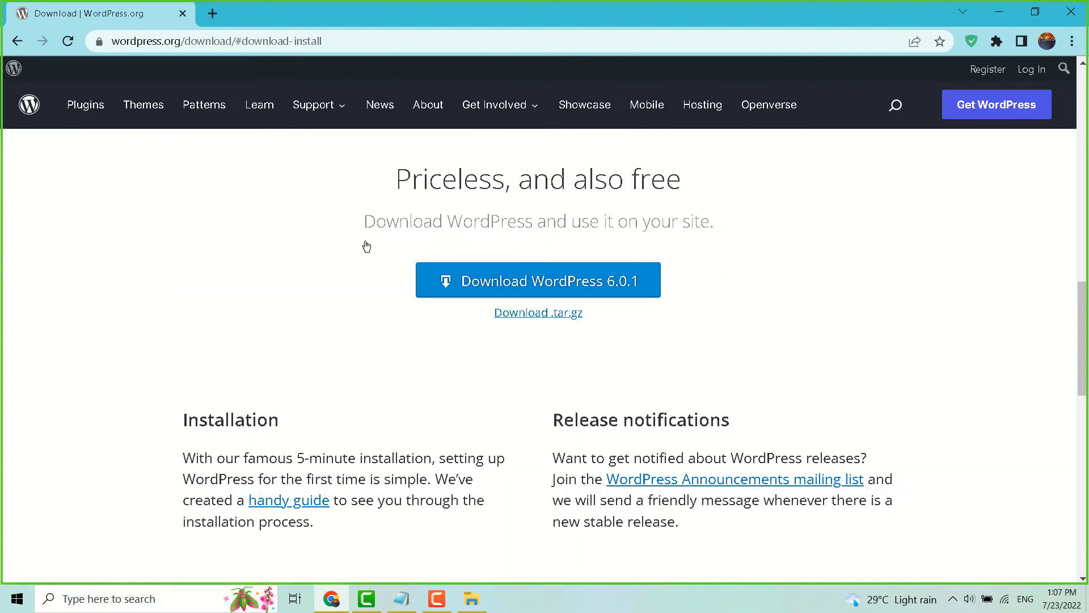
{"action": "mouse_move", "coordinate": [576, 263]}
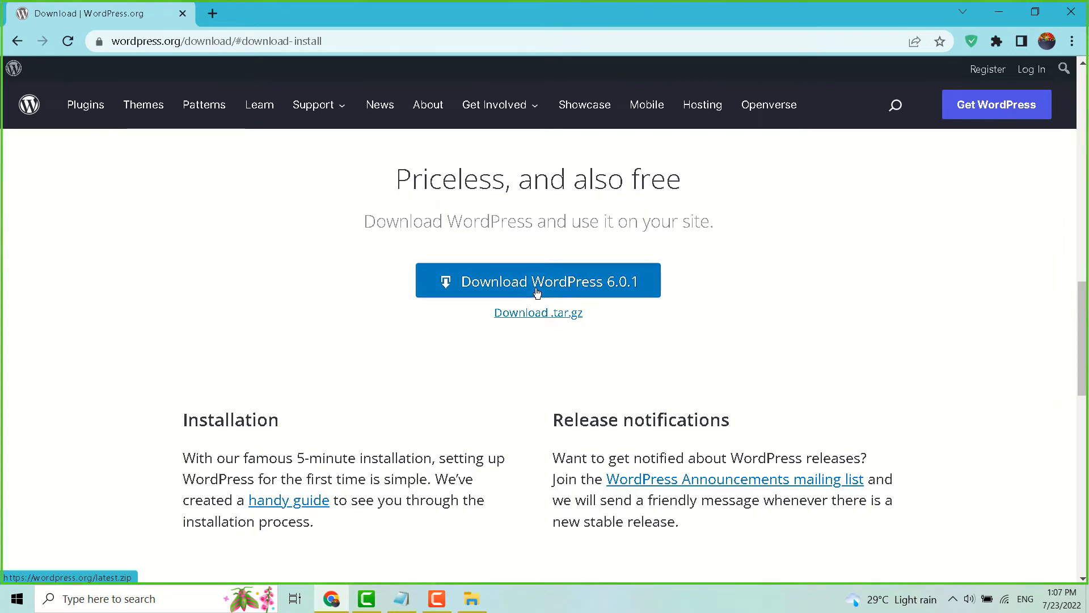
{"action": "left_click", "coordinate": [537, 281]}
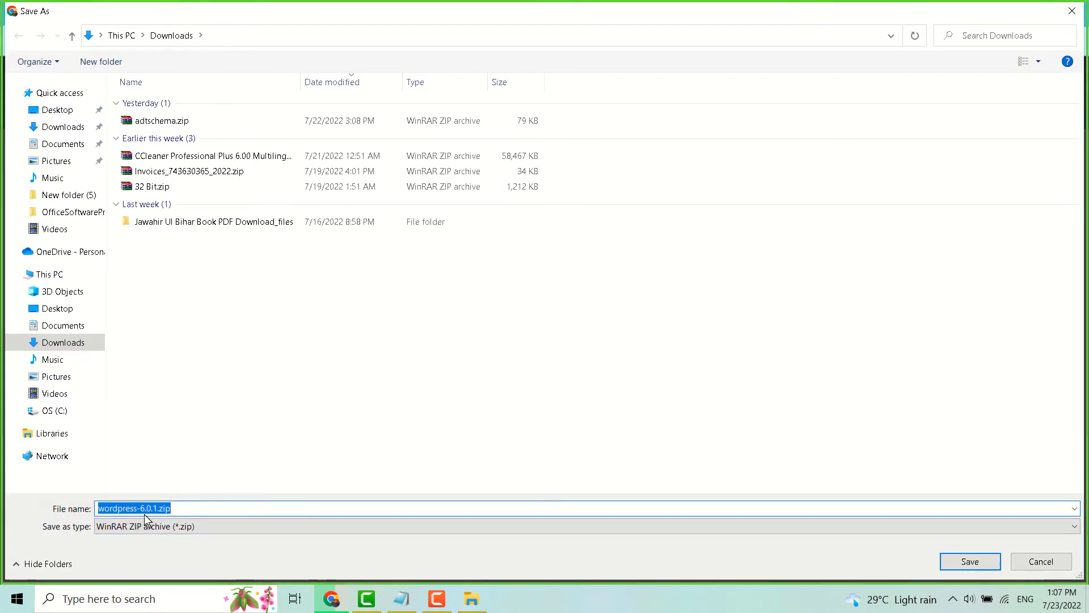
{"action": "left_click", "coordinate": [970, 562]}
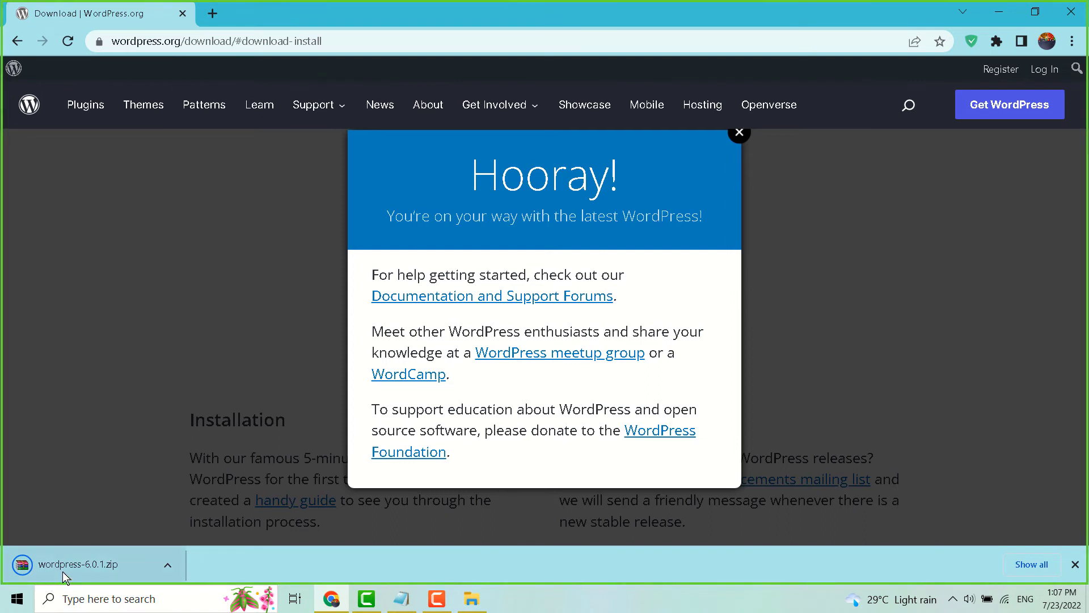
{"action": "mouse_move", "coordinate": [180, 406]}
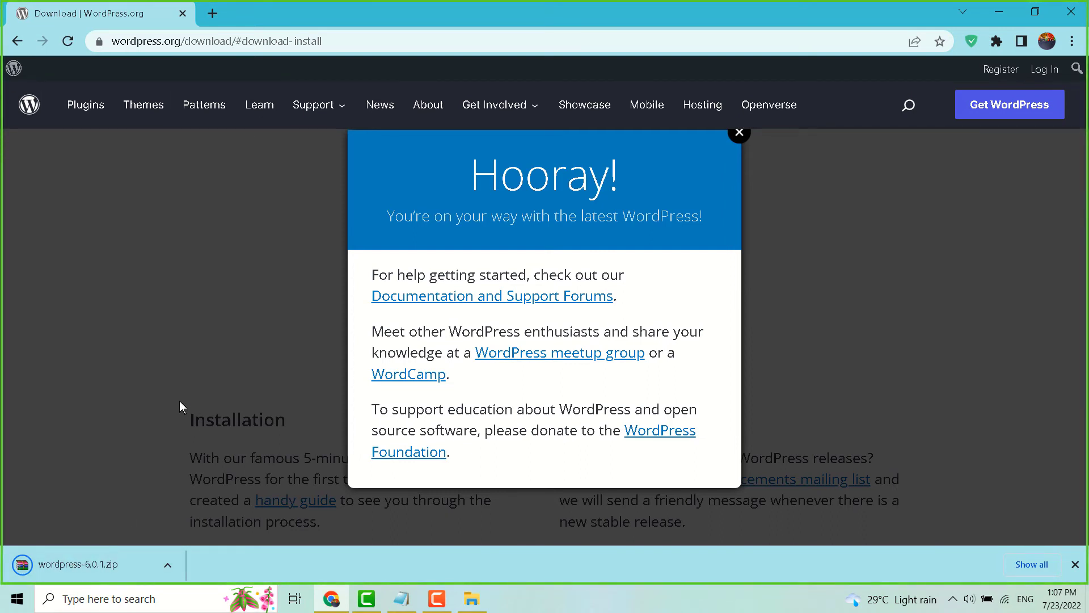